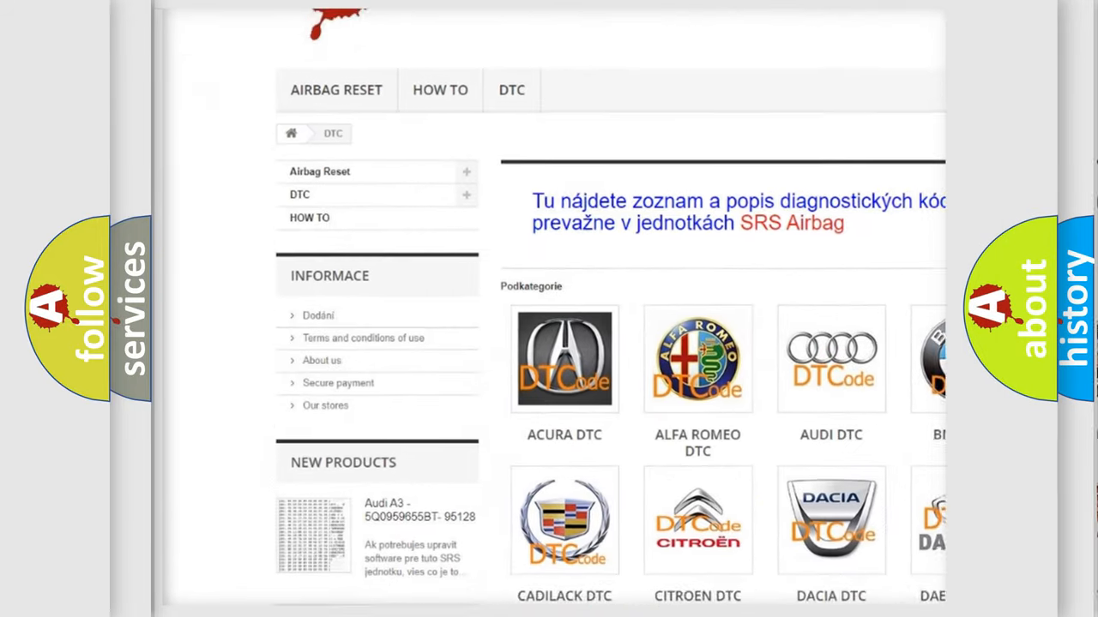
pyautogui.scroll(-3)
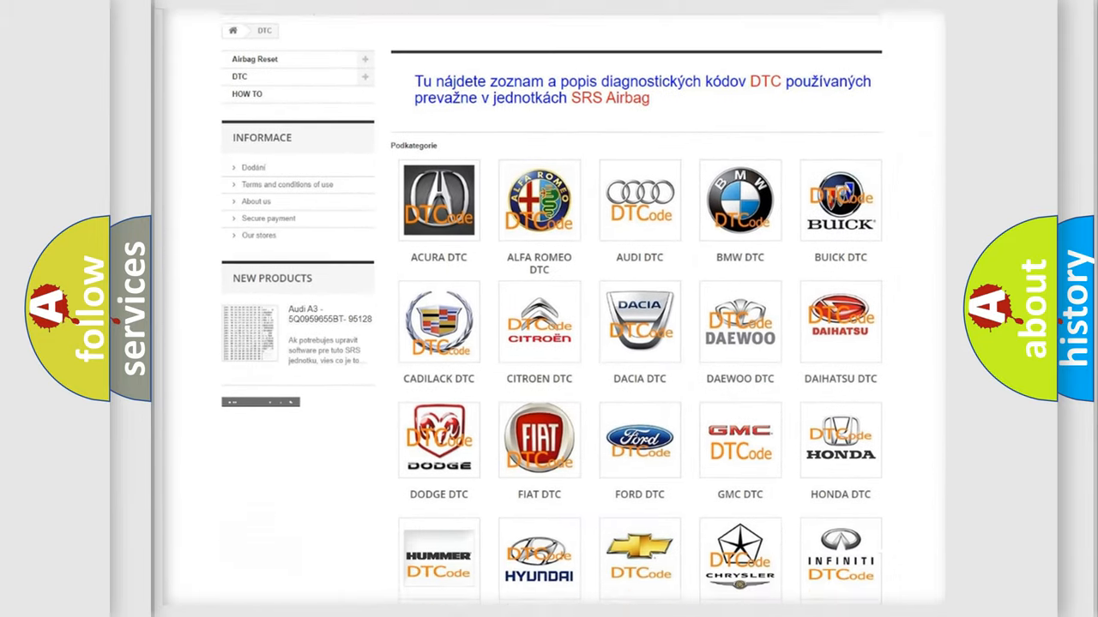
pyautogui.scroll(-3)
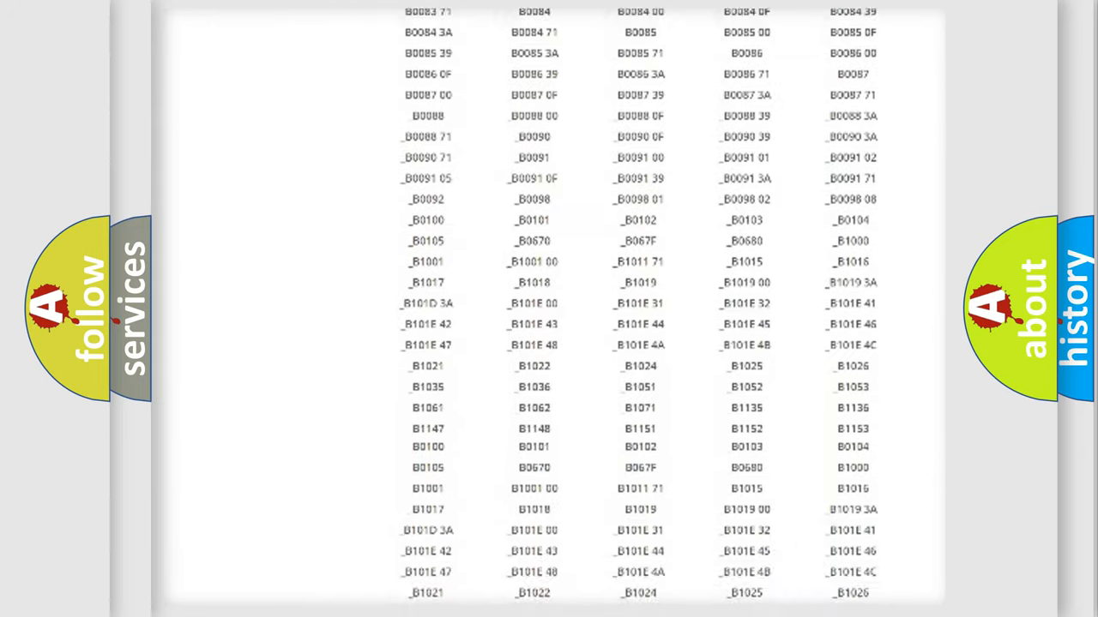
pyautogui.scroll(-3)
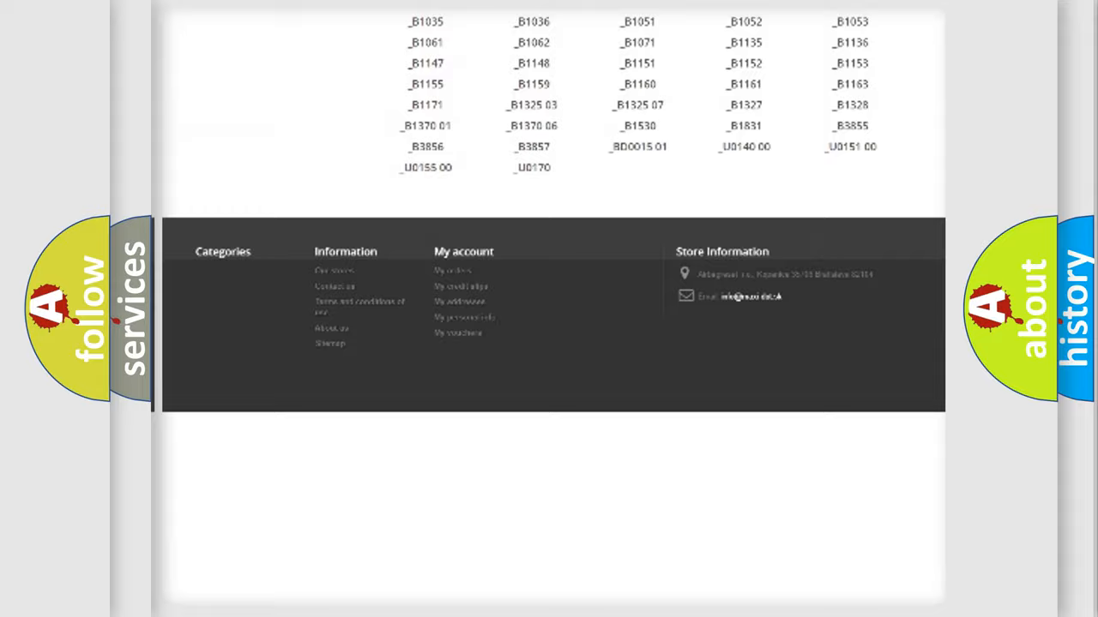